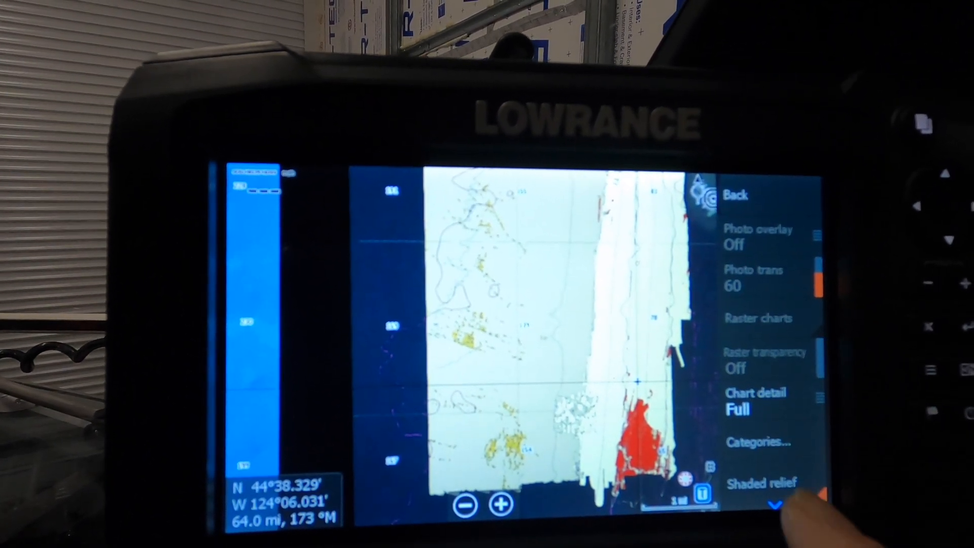
pyautogui.scroll(-3)
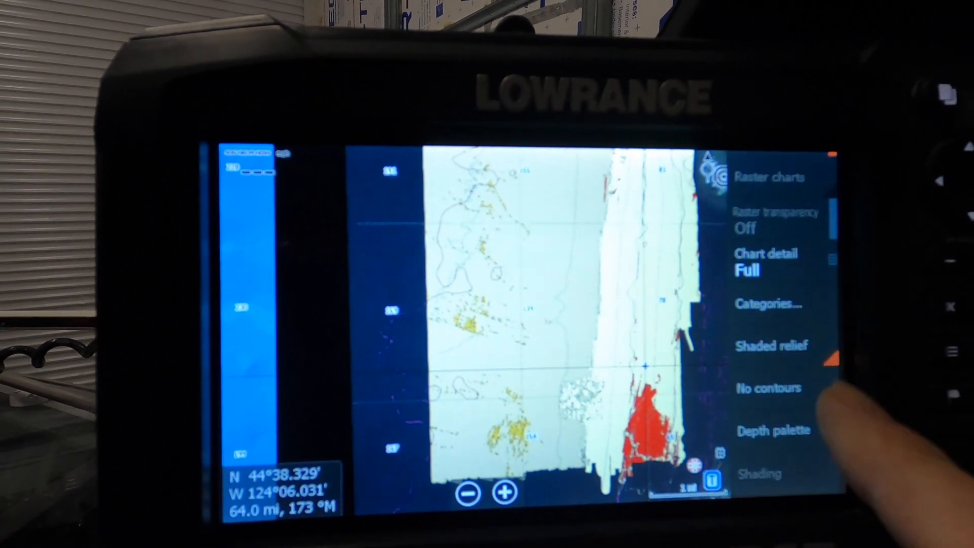